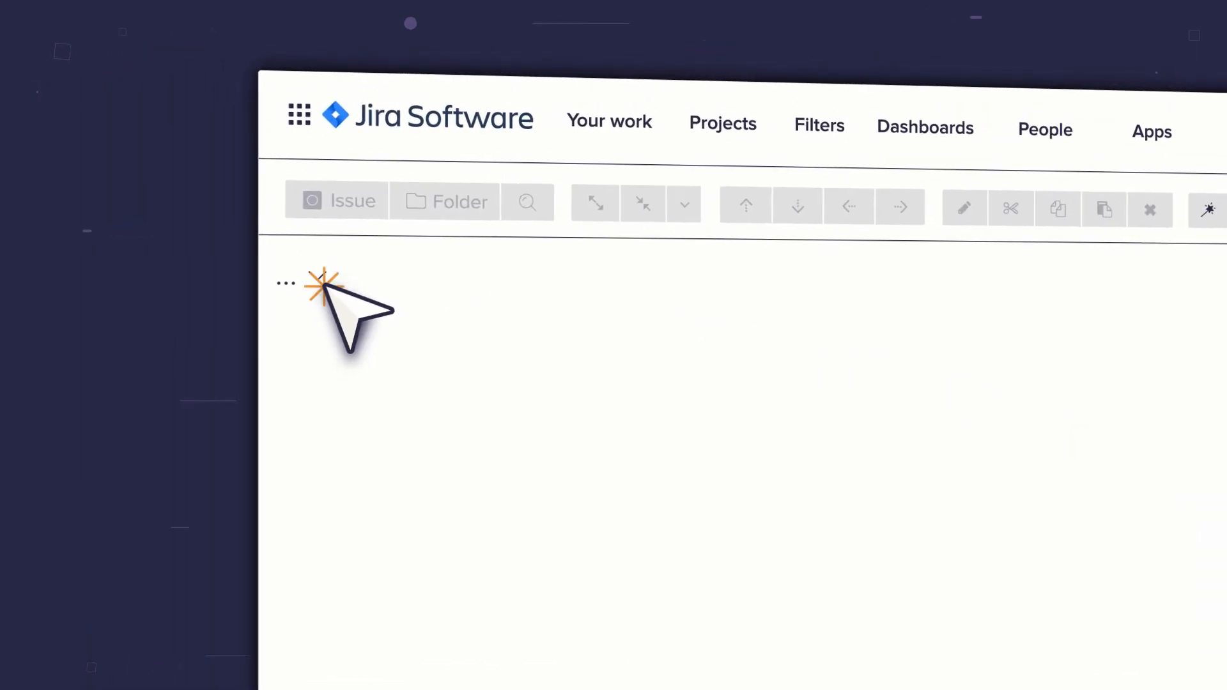
Step: Create a new empty structure named 'Portfolio Overview' from the structure selector
click(287, 281)
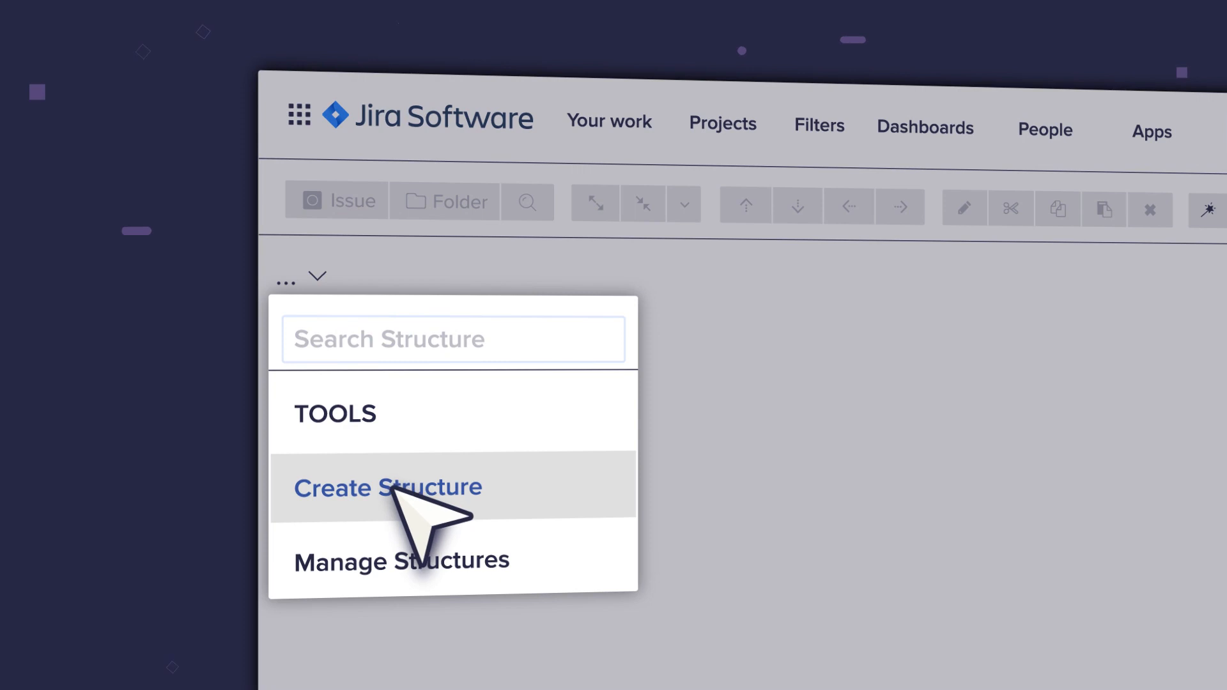
click(386, 487)
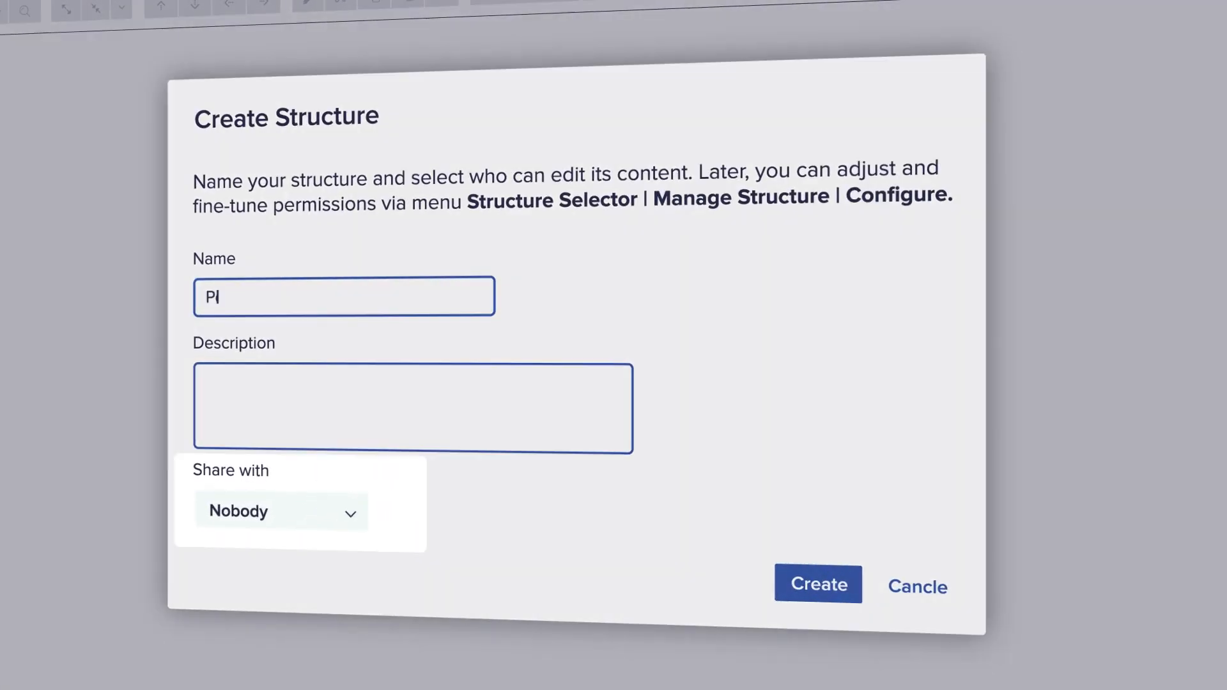
text(Portfolio Overview)
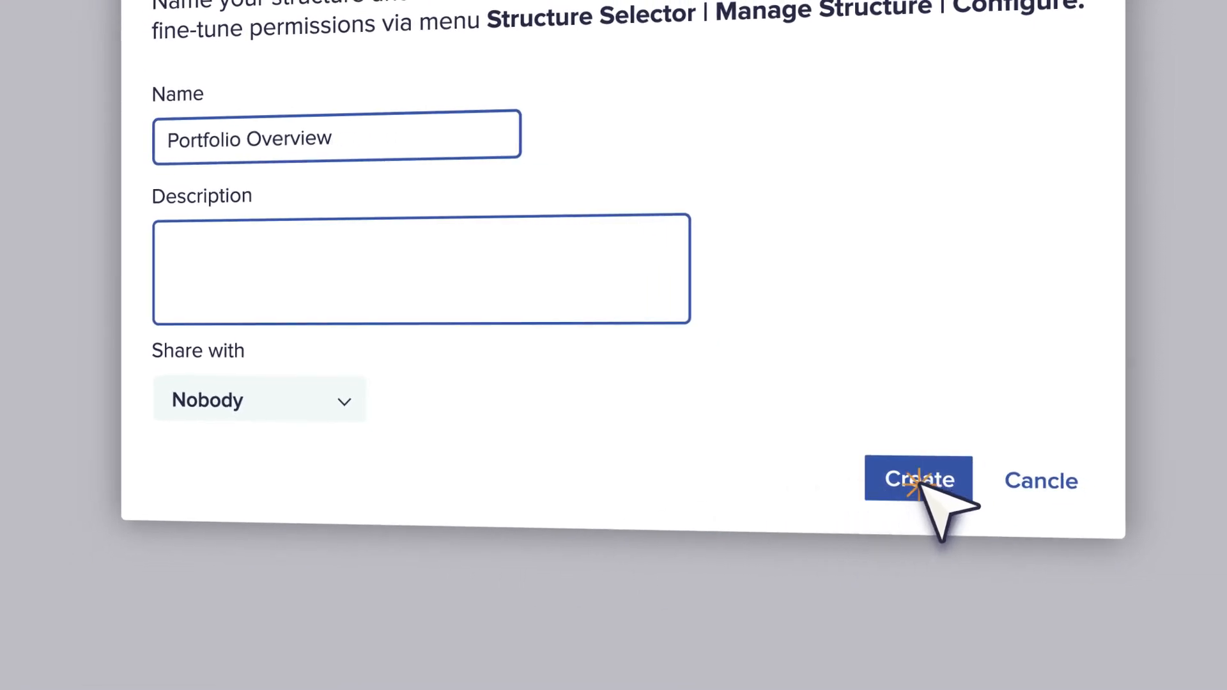
click(918, 480)
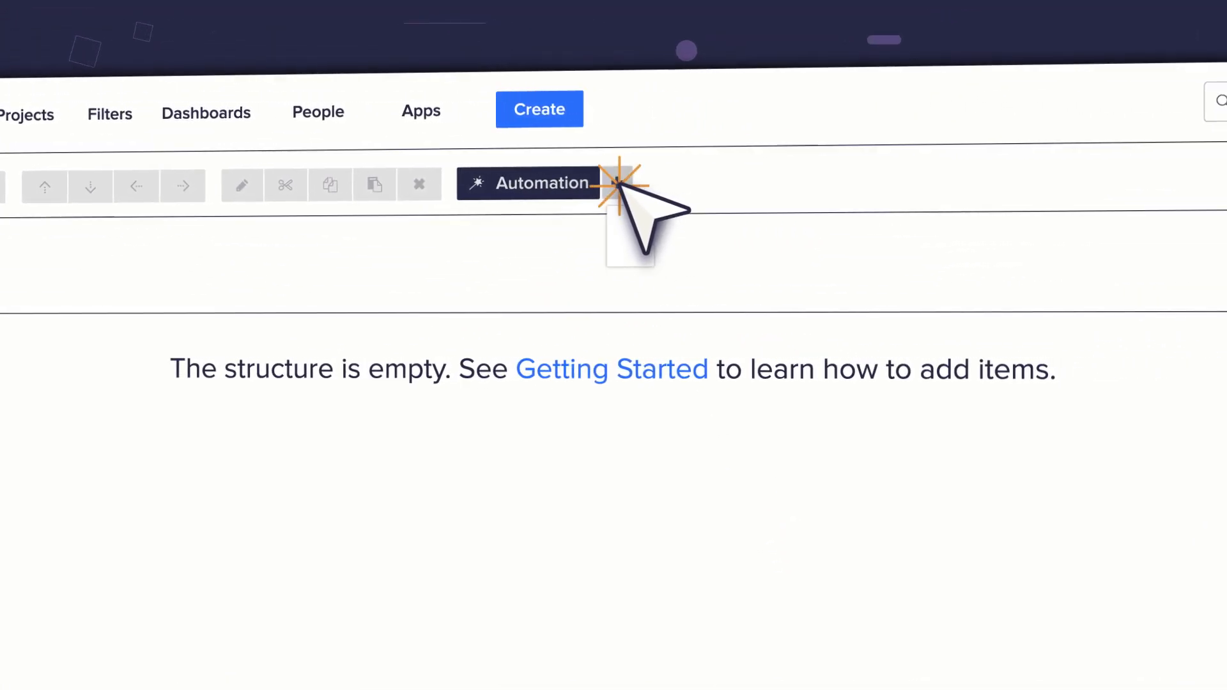
Step: Add an Insert JQL generator pulling in issues matching type=theme
click(621, 183)
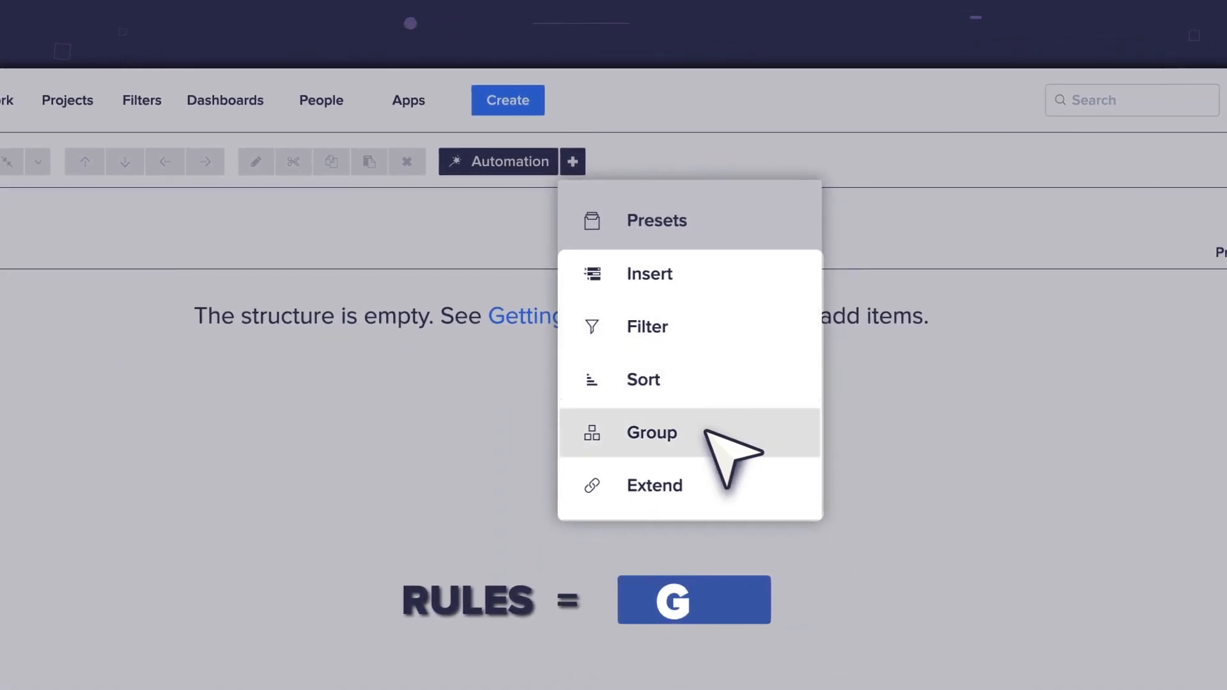
mouse_move(727, 502)
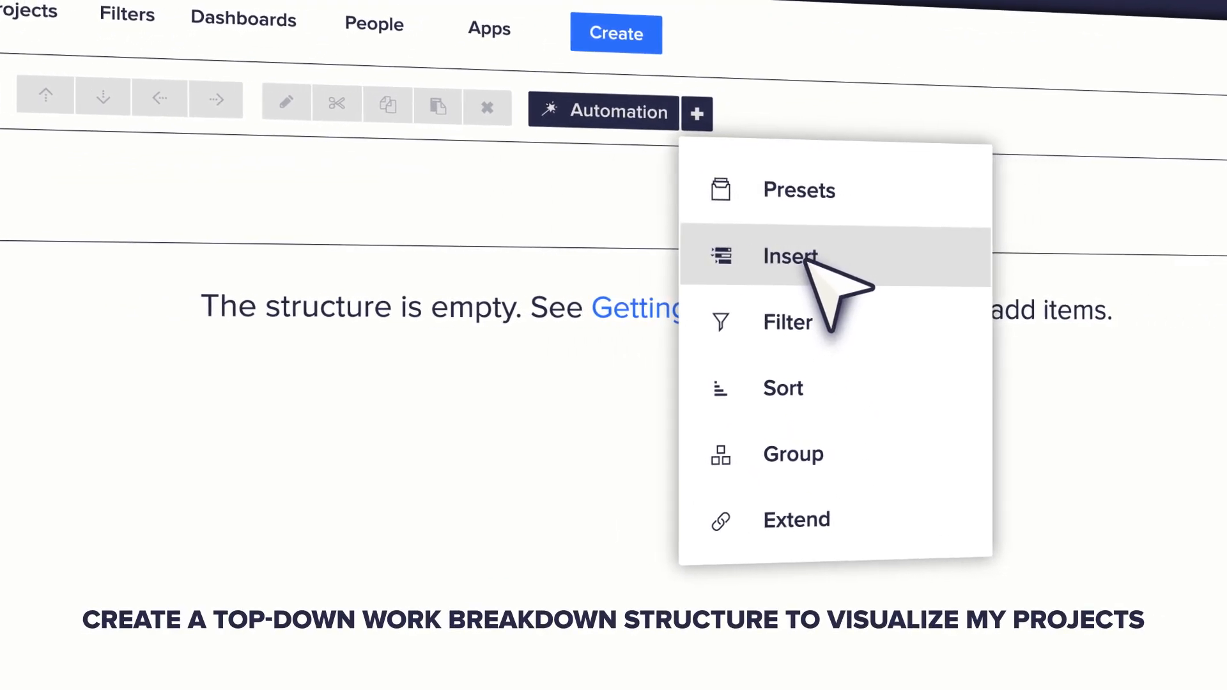
click(791, 257)
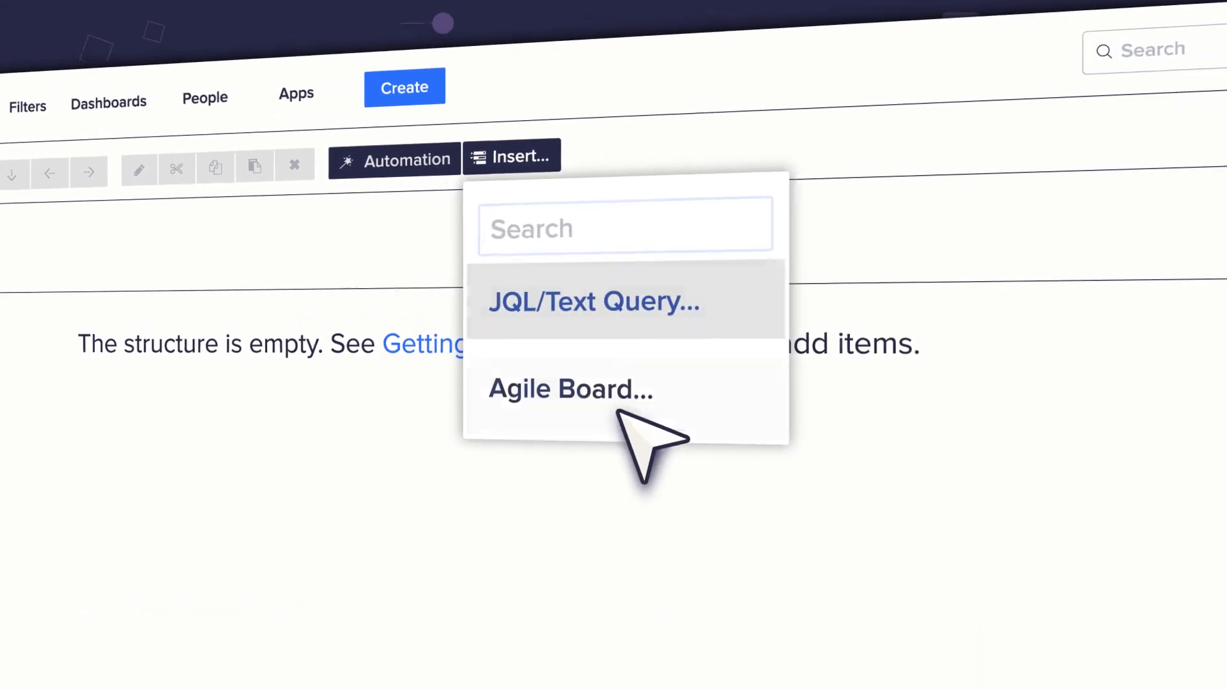
mouse_move(626, 384)
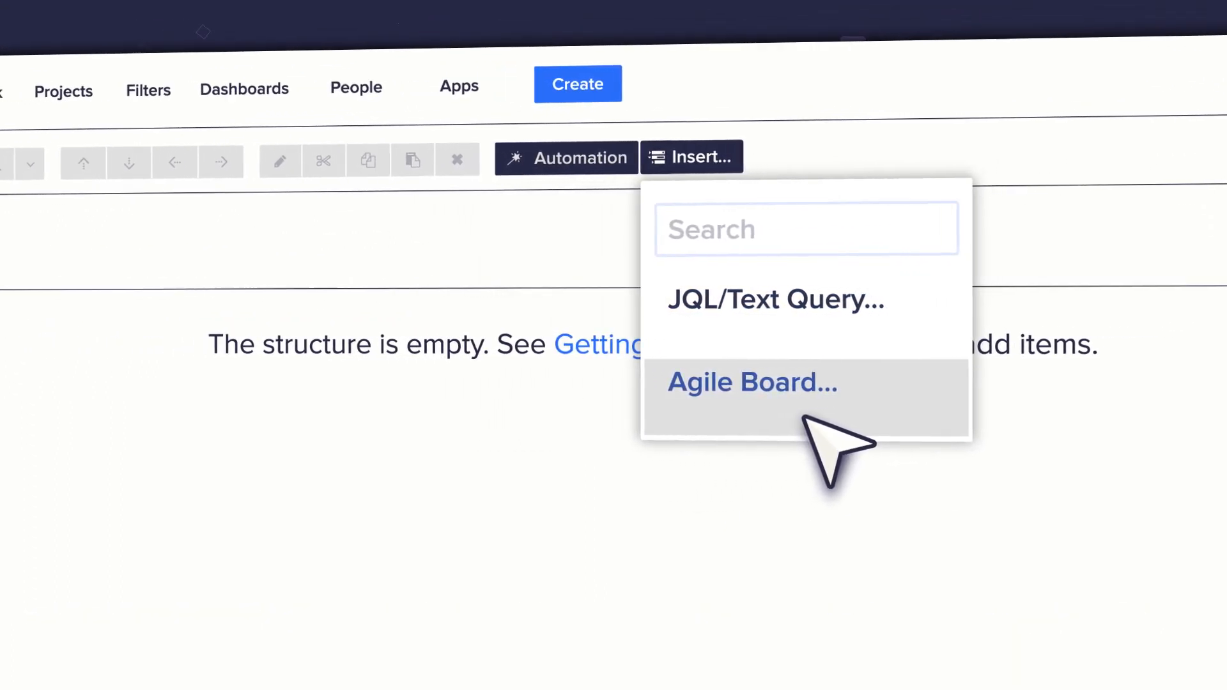
mouse_move(845, 313)
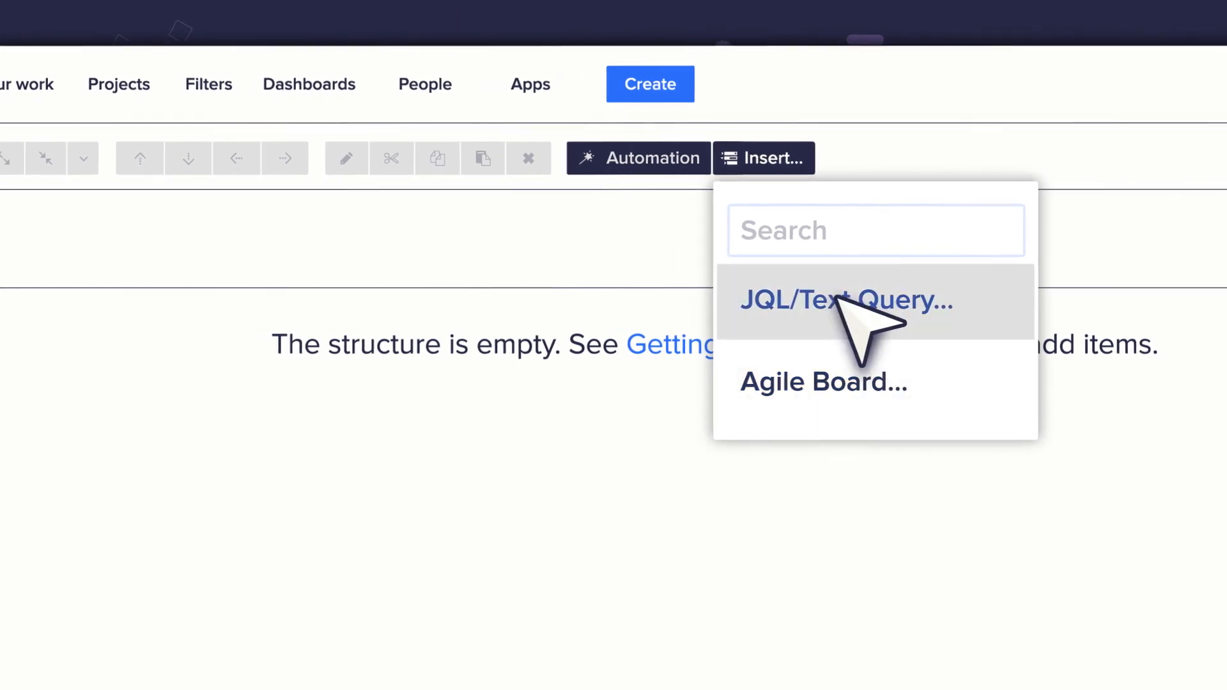
click(848, 299)
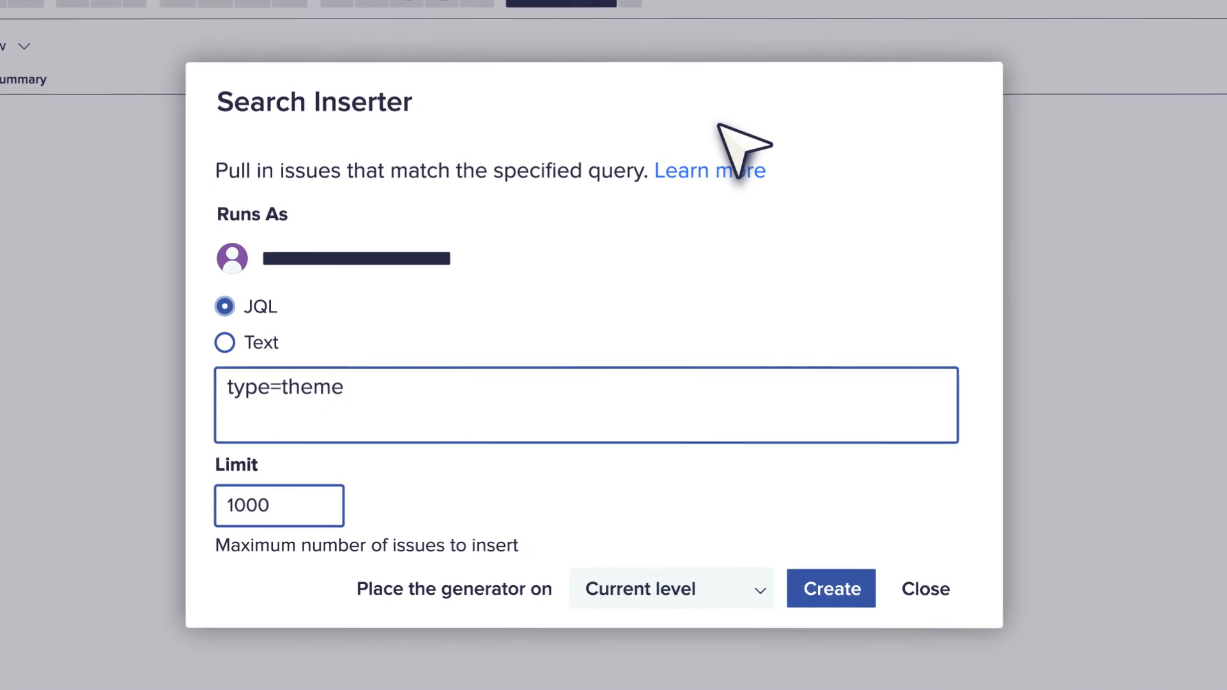
click(830, 588)
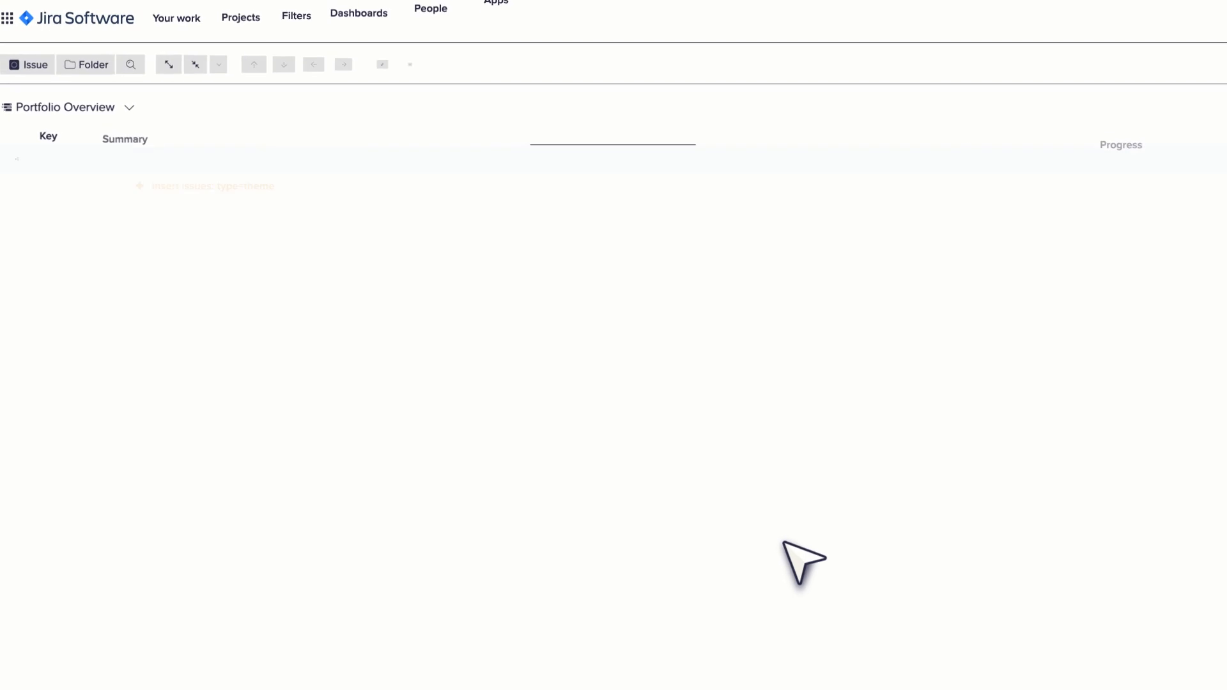
Step: Add an Extend Linked Items generator using Implements with direction 'is implemented by'
click(624, 75)
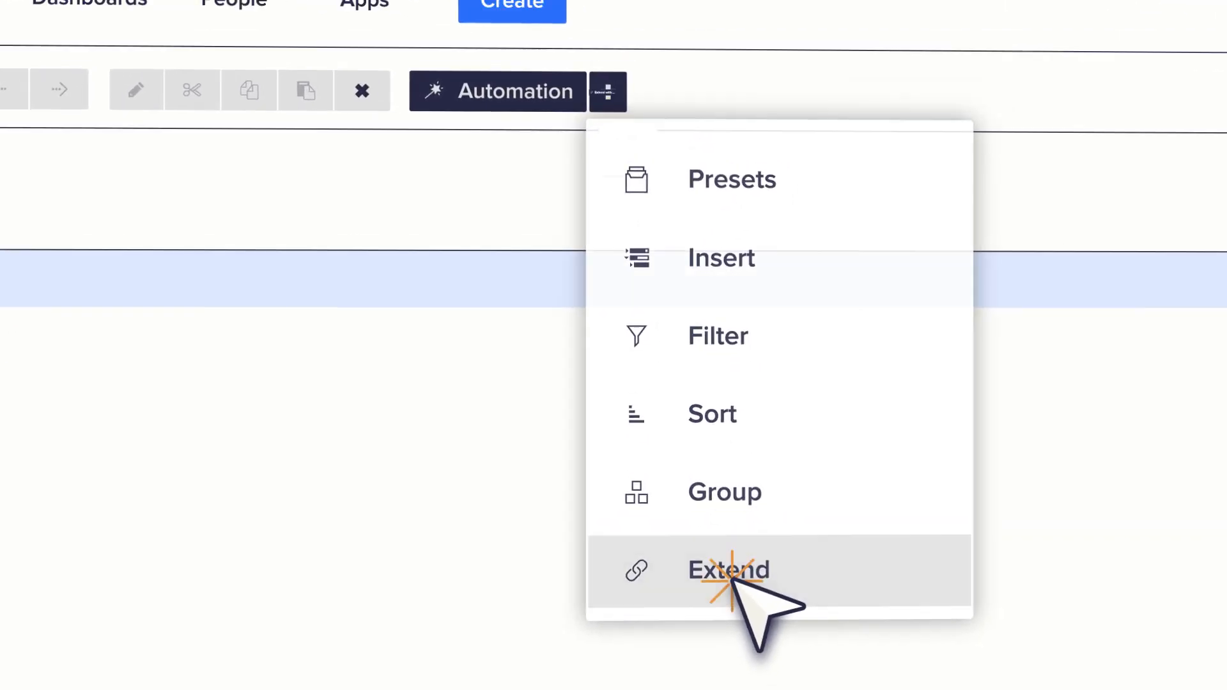
click(728, 570)
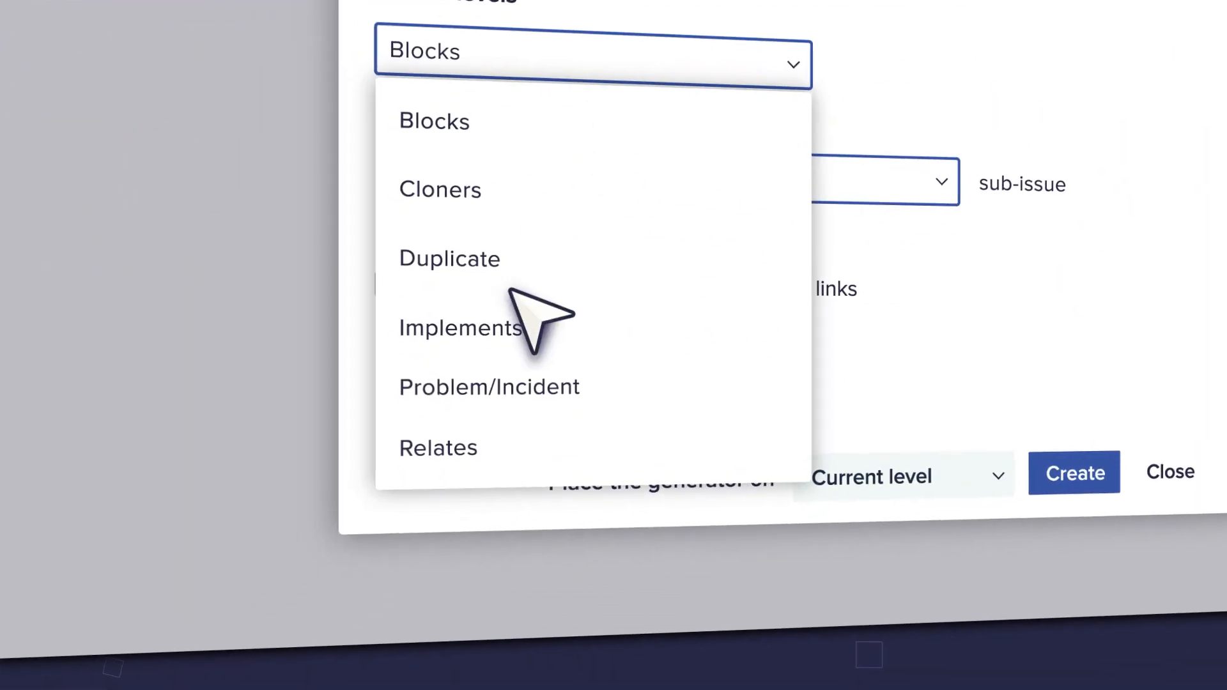
click(459, 329)
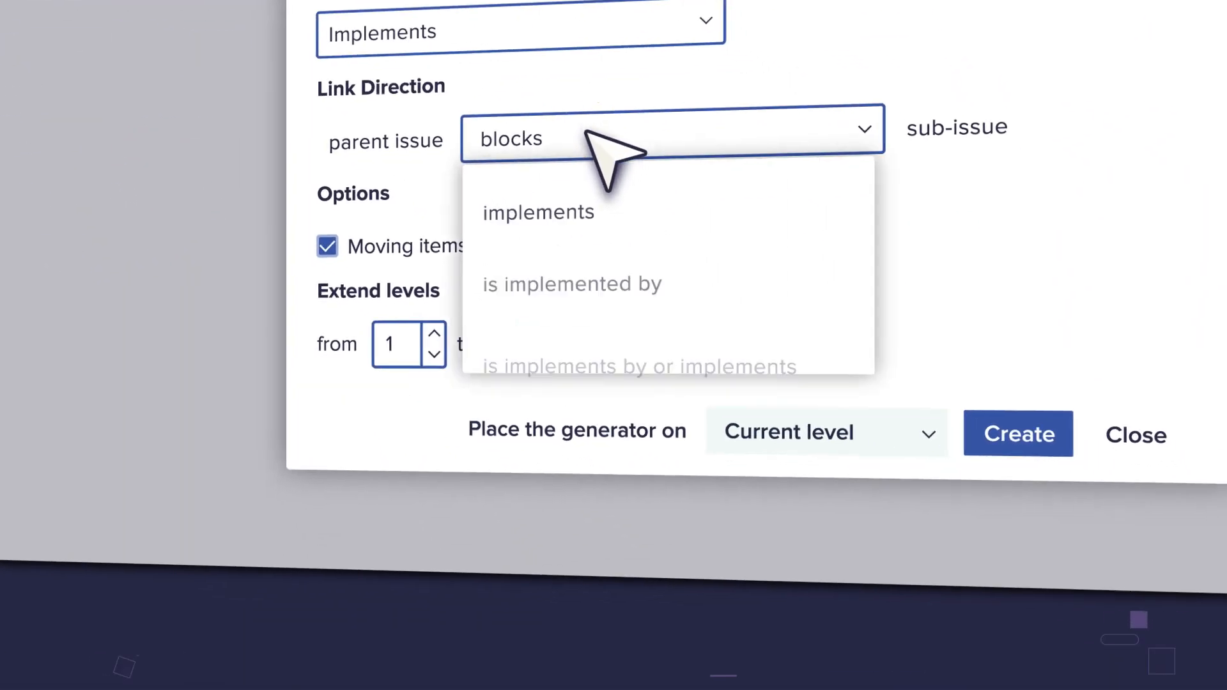
click(572, 284)
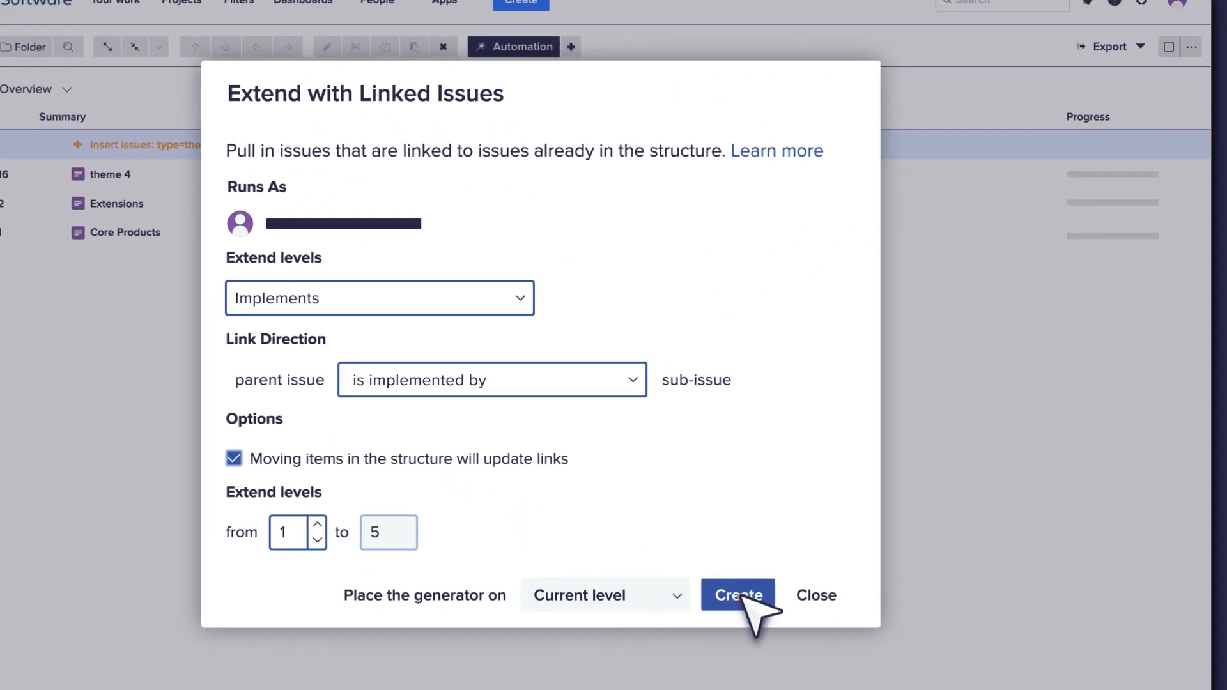
click(736, 595)
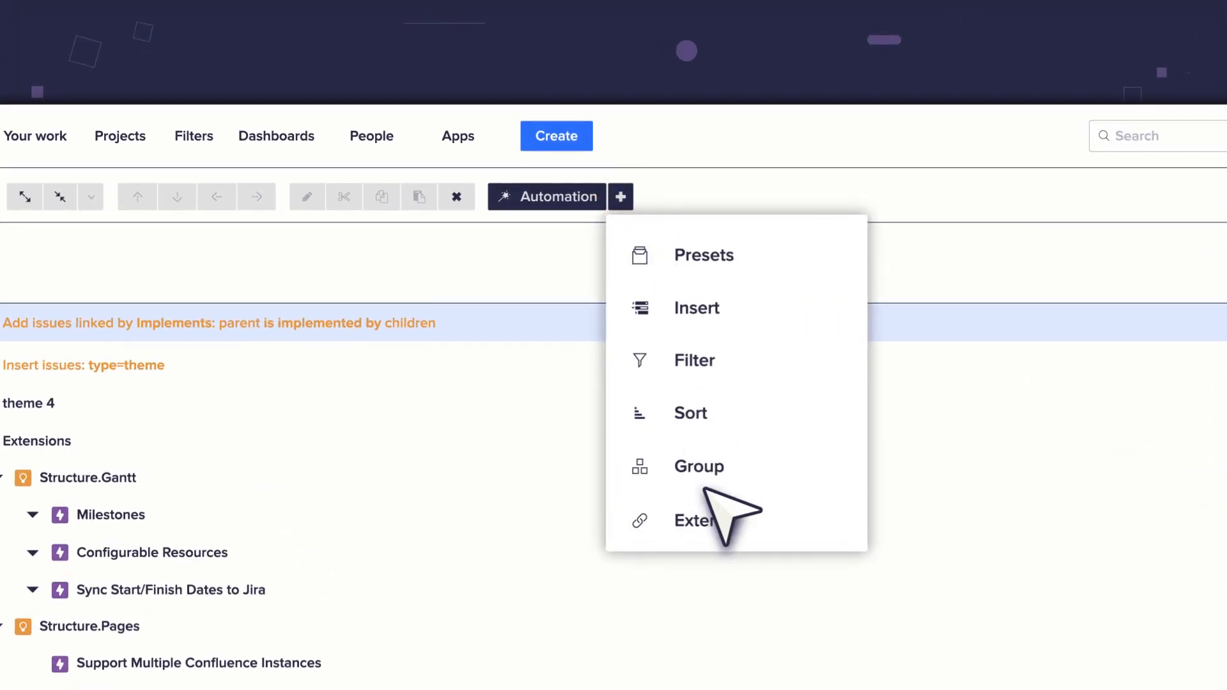
Step: Add Extend generators for Stories under Epics and for Sub-tasks under their parents
click(696, 521)
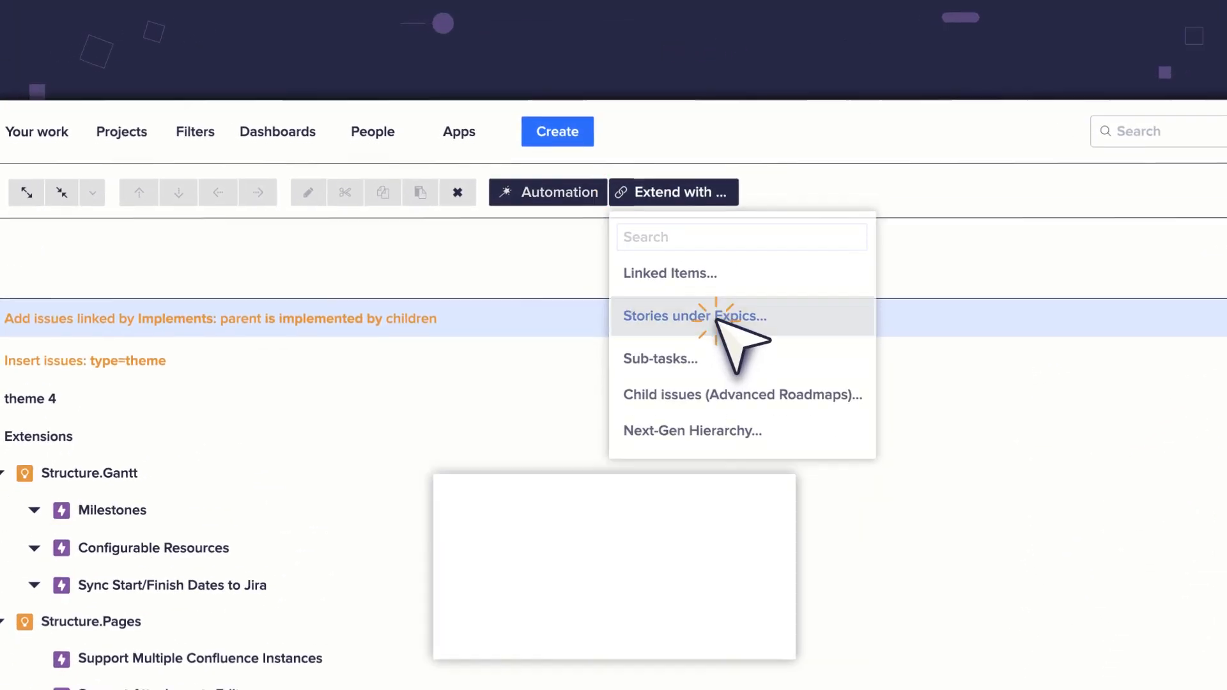
click(693, 315)
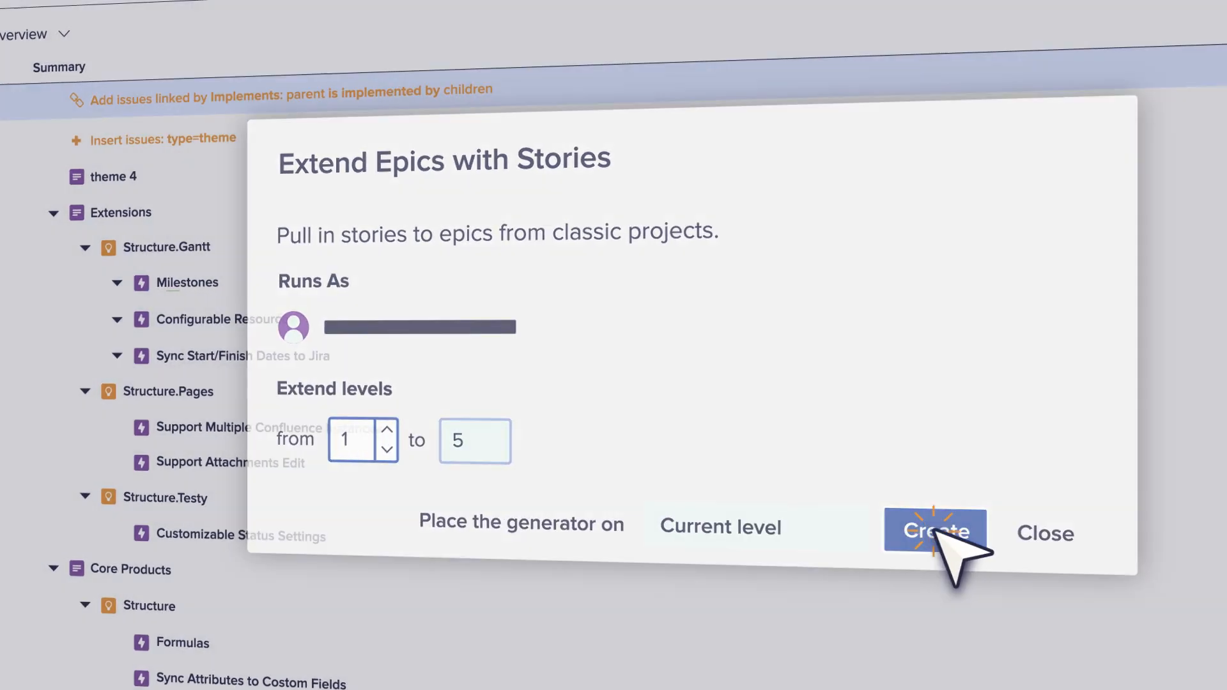
click(934, 532)
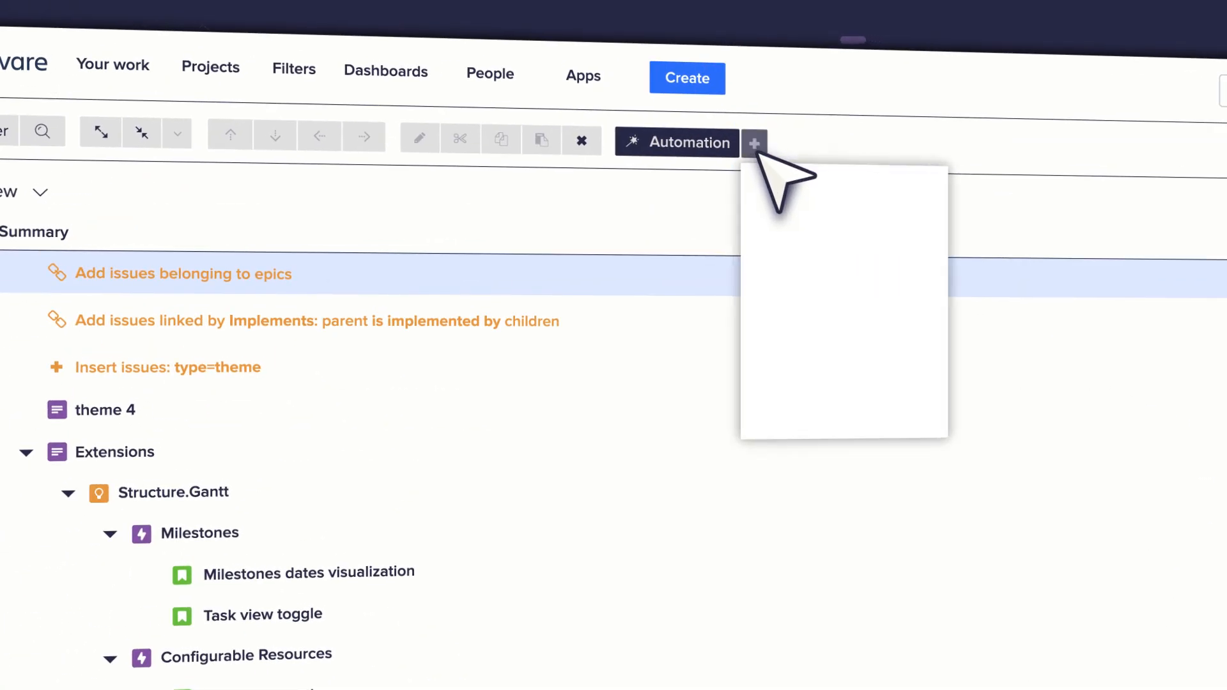
click(754, 142)
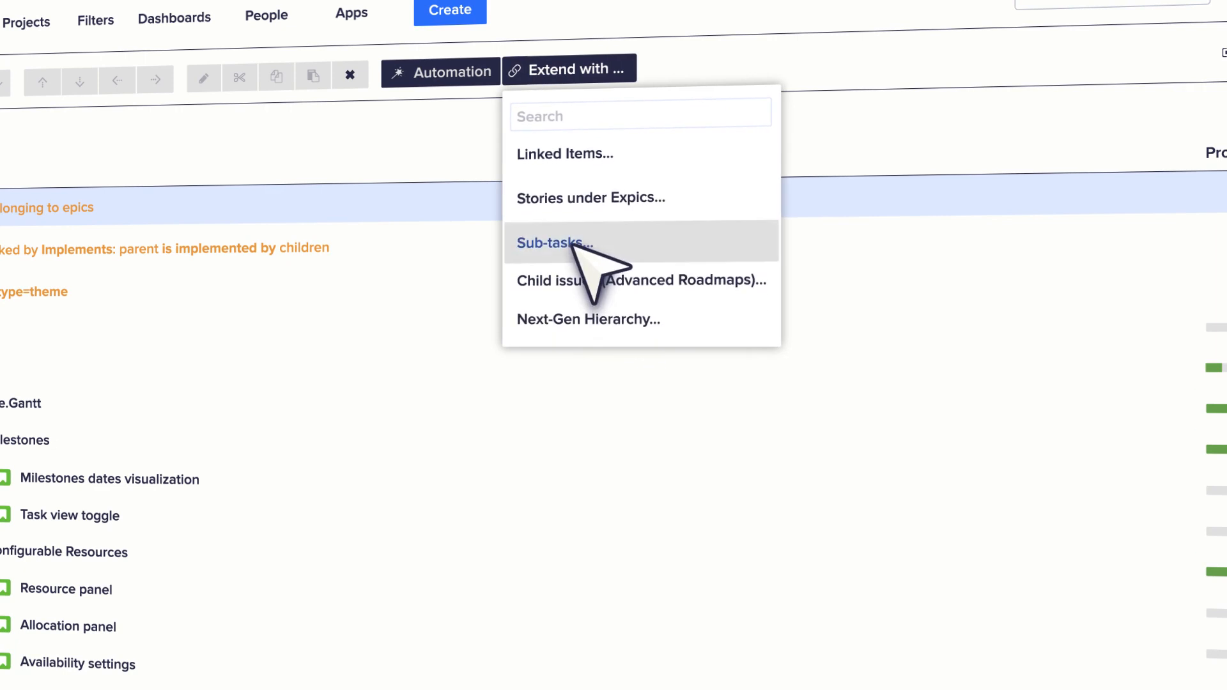
click(553, 243)
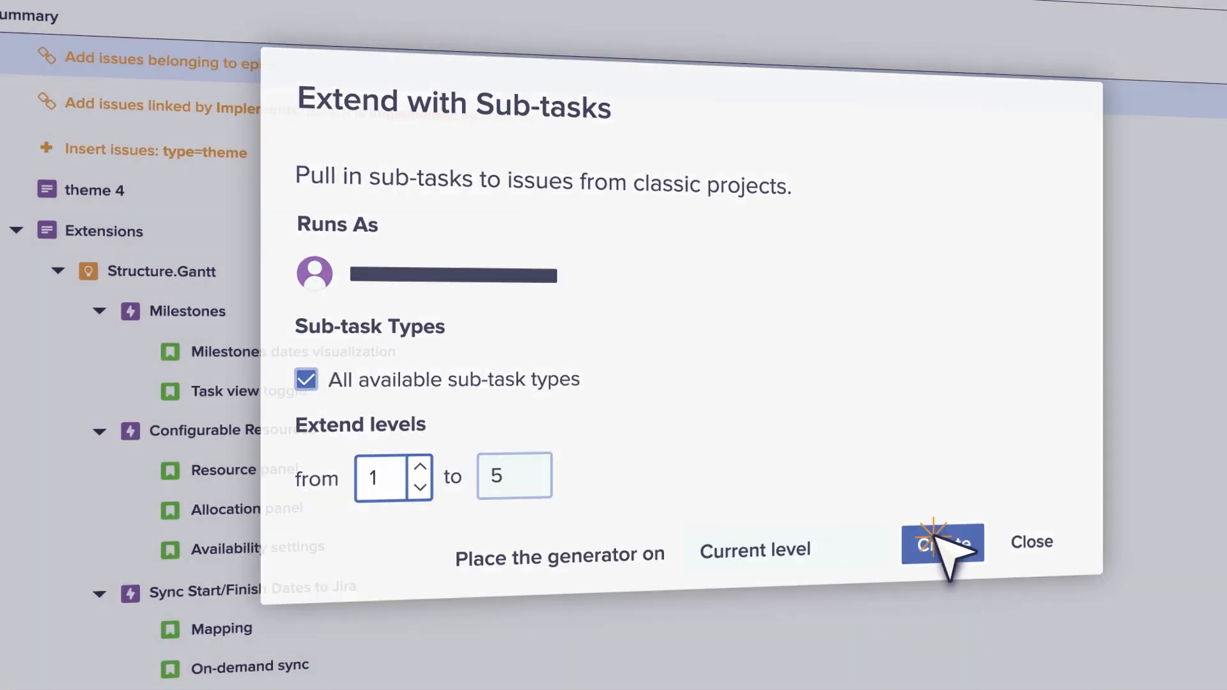
click(942, 543)
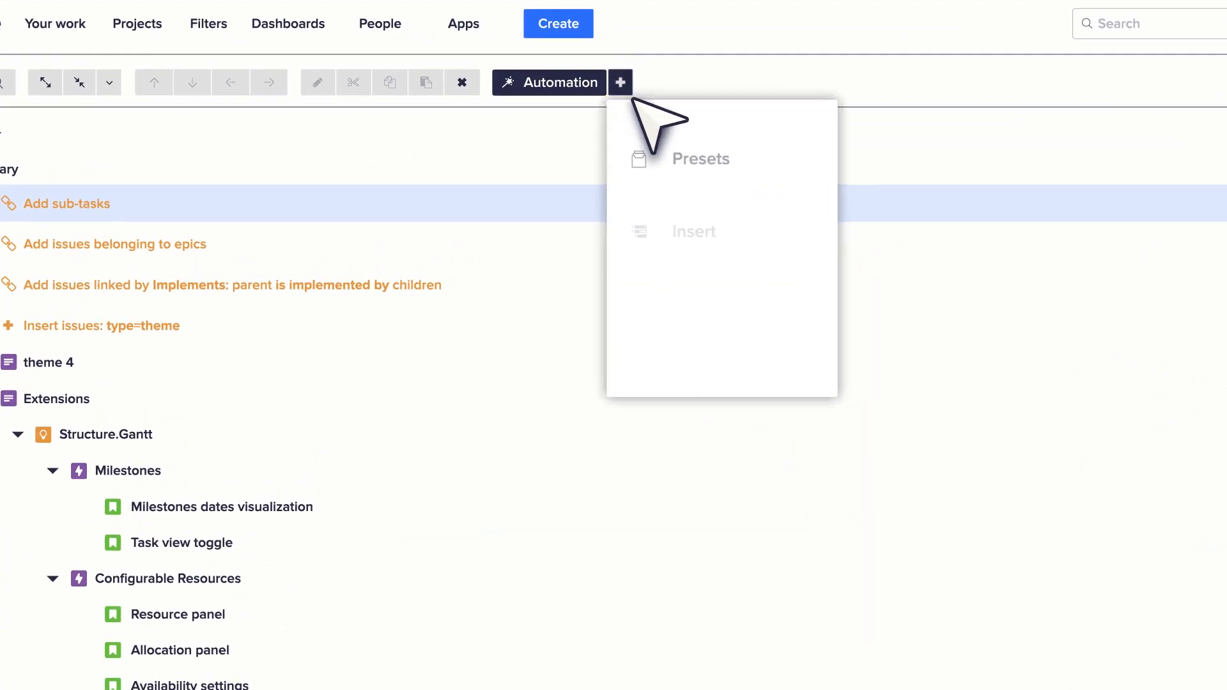
Step: Review the Progress column, then create and open a new empty structure
click(620, 82)
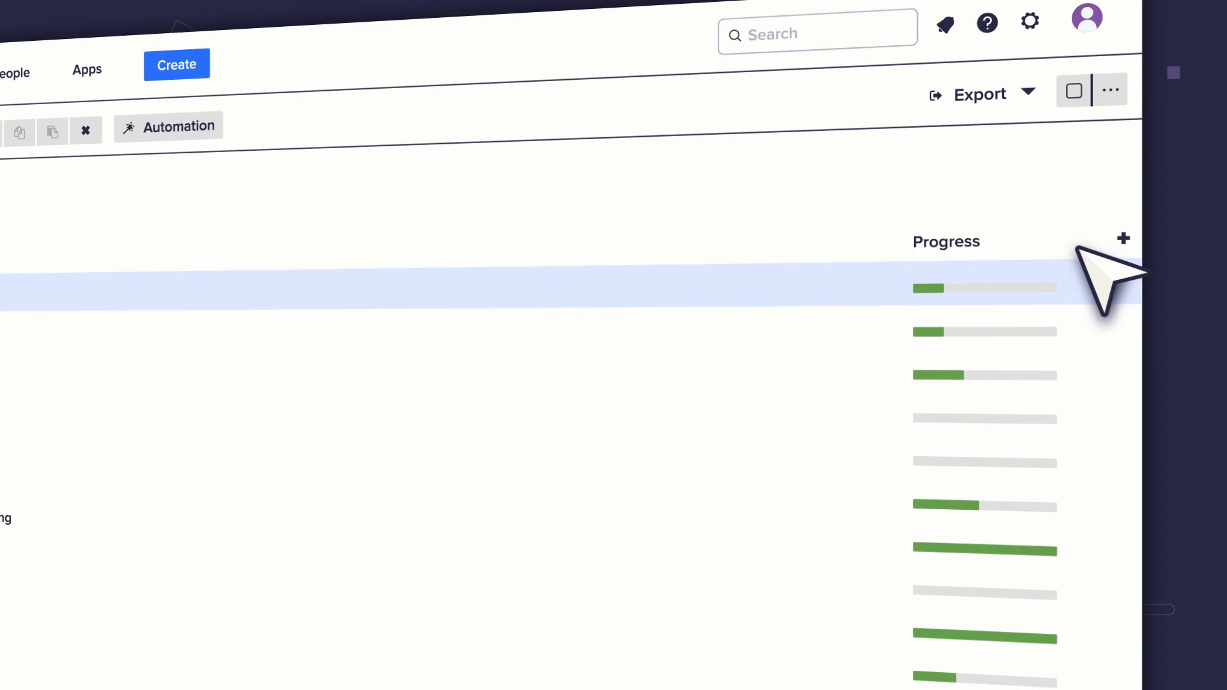
click(1123, 239)
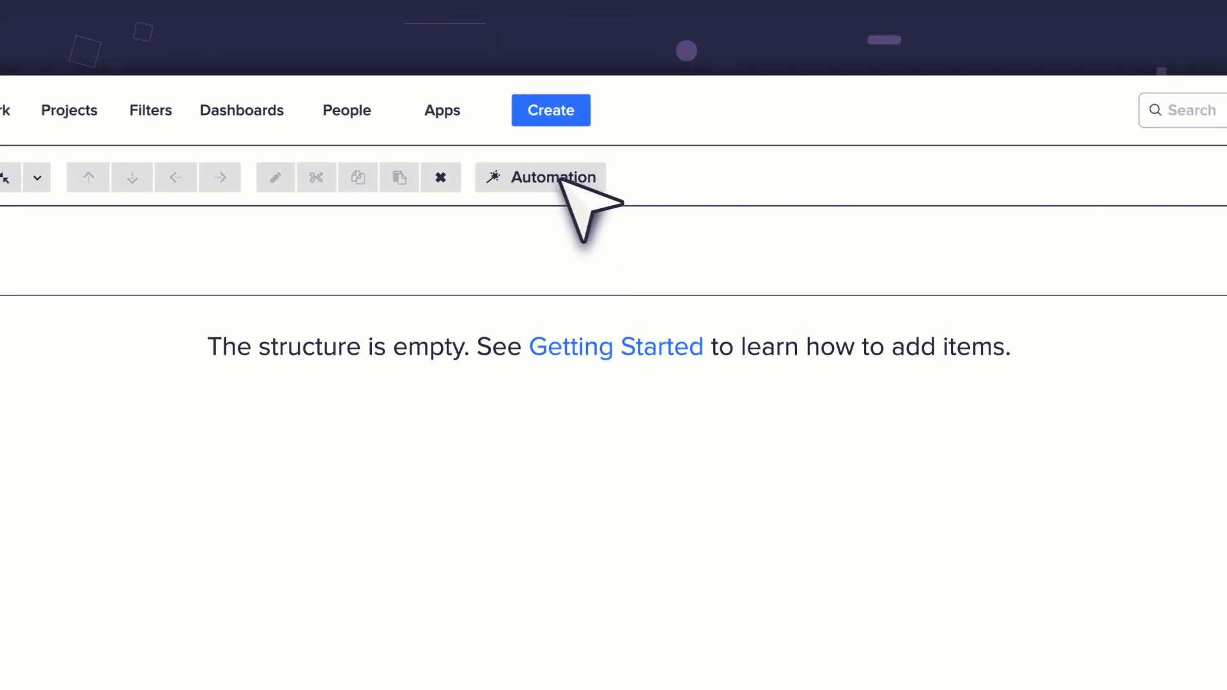
Step: Add an Insert JQL generator for stories from projects str and gnt ordered by rank
click(619, 141)
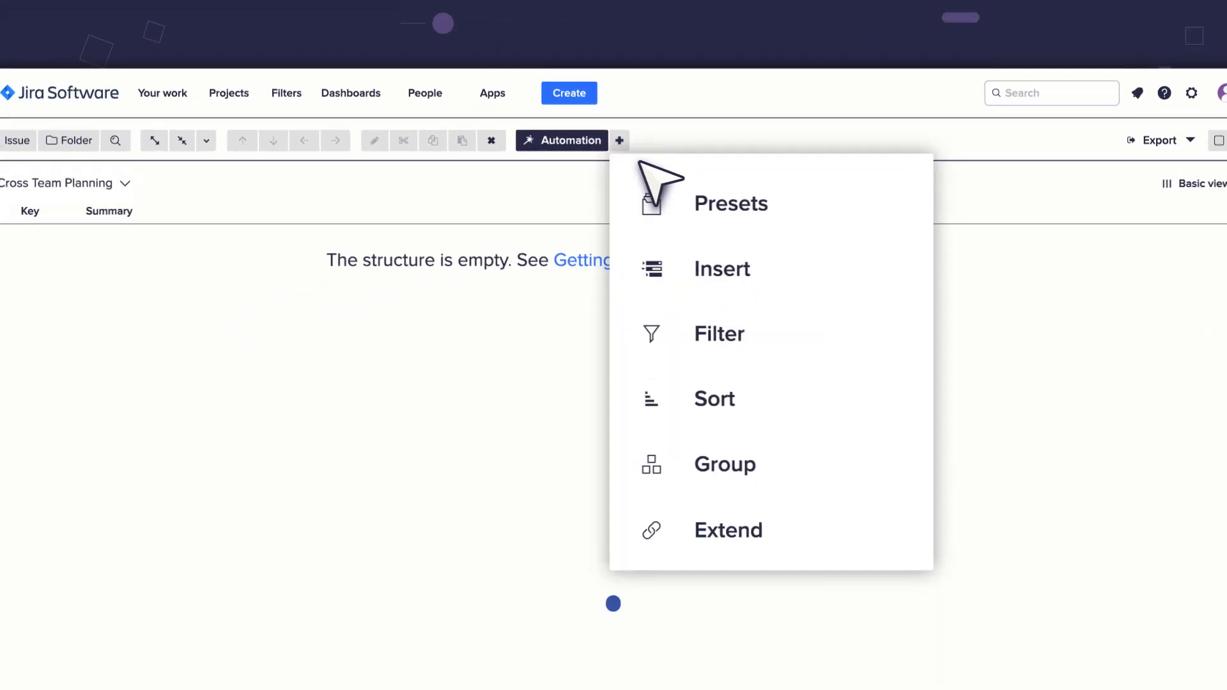
click(723, 269)
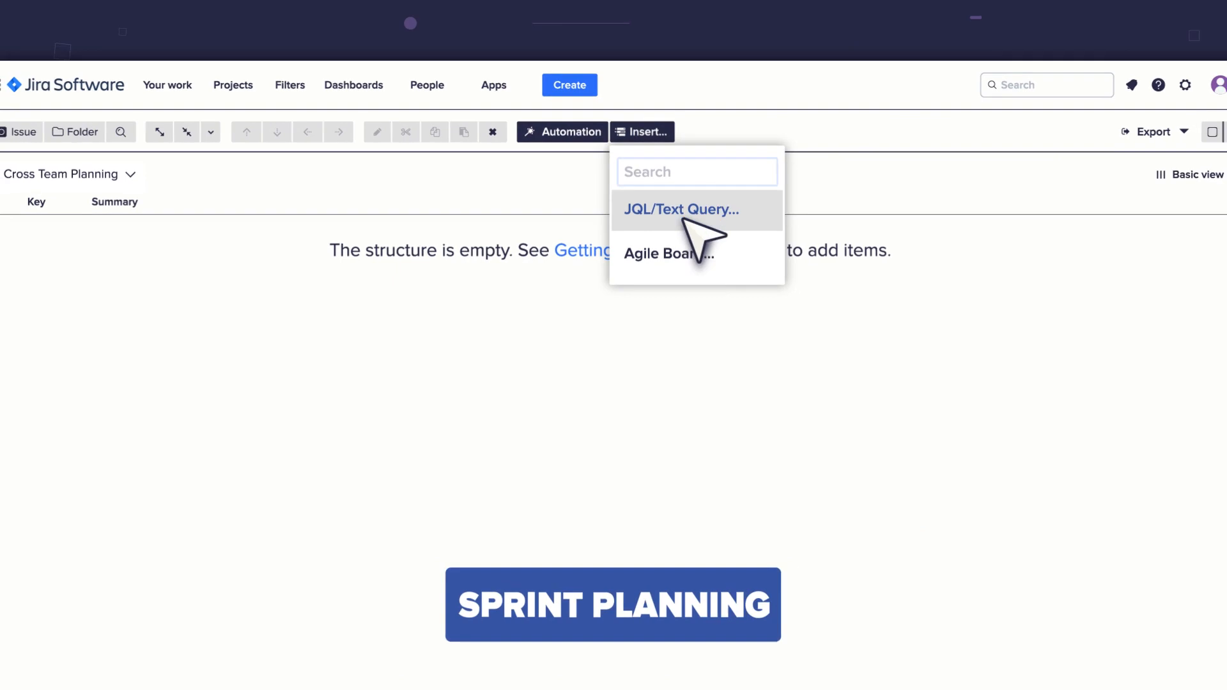
click(680, 209)
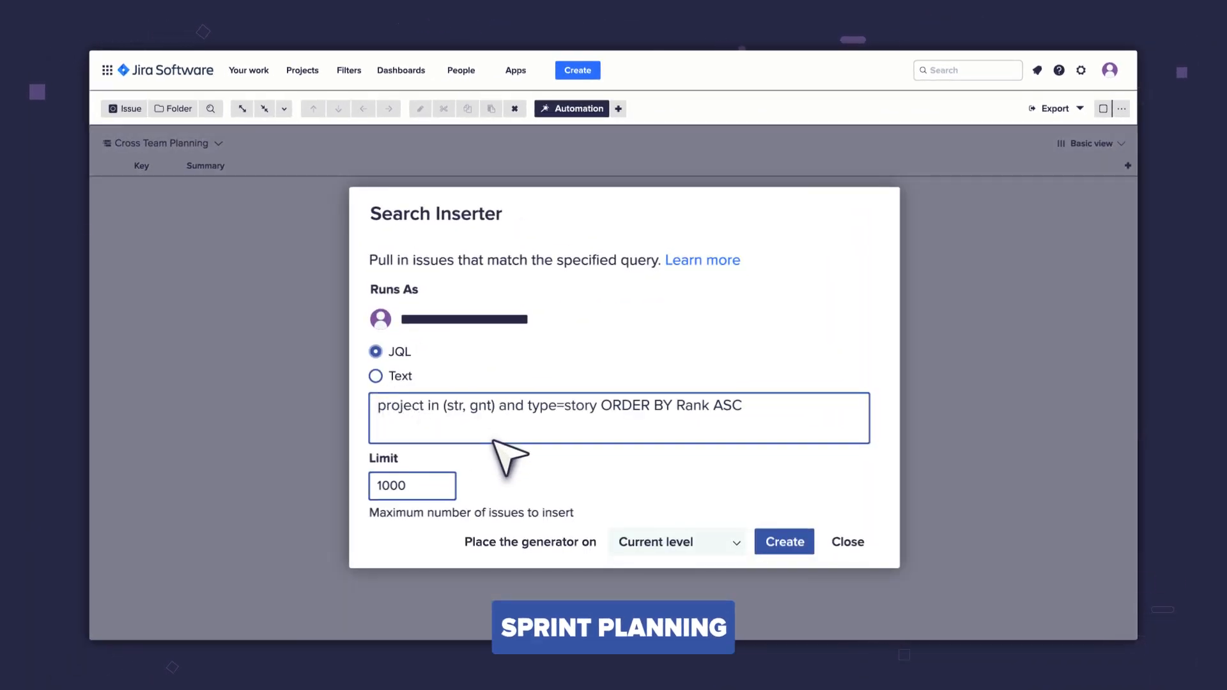
click(784, 543)
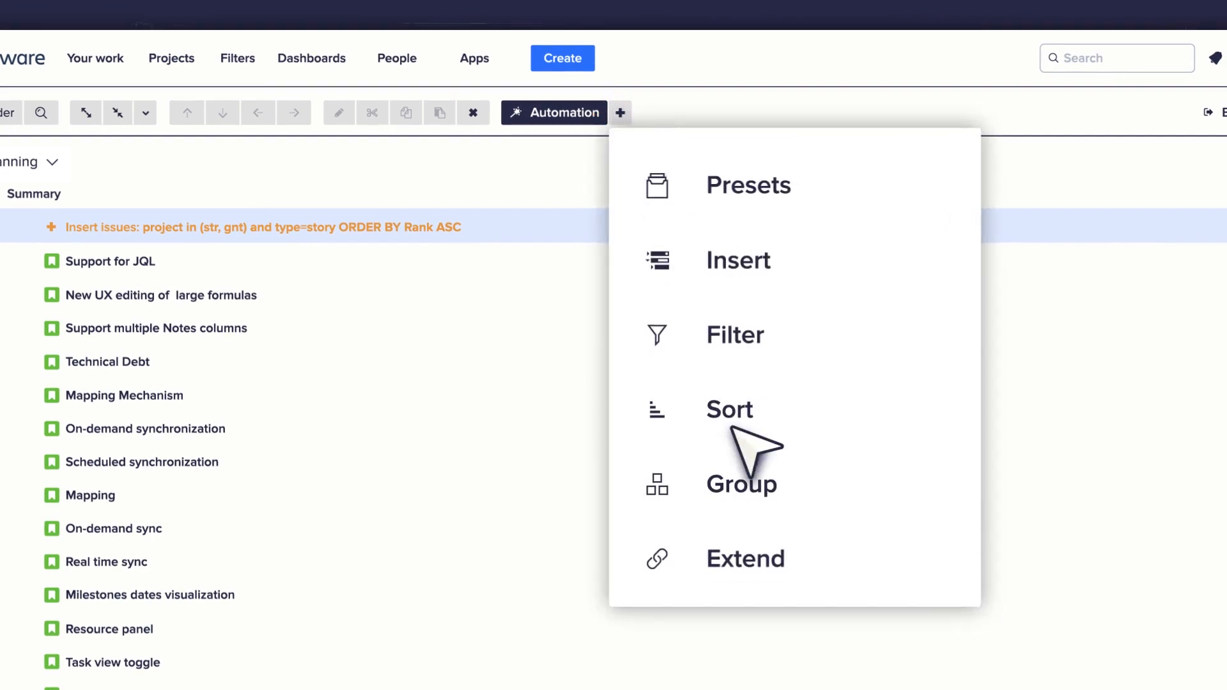
Step: Group the stories by the Sprint field and add a Σ Story point total column
click(742, 483)
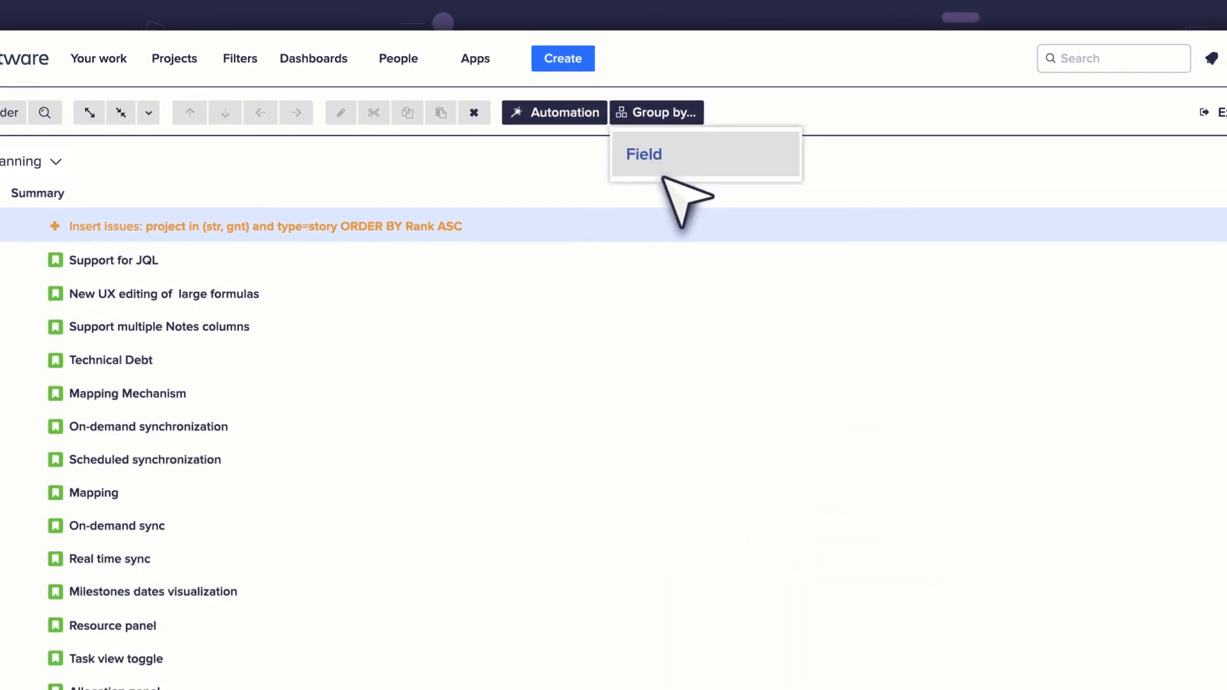
click(643, 154)
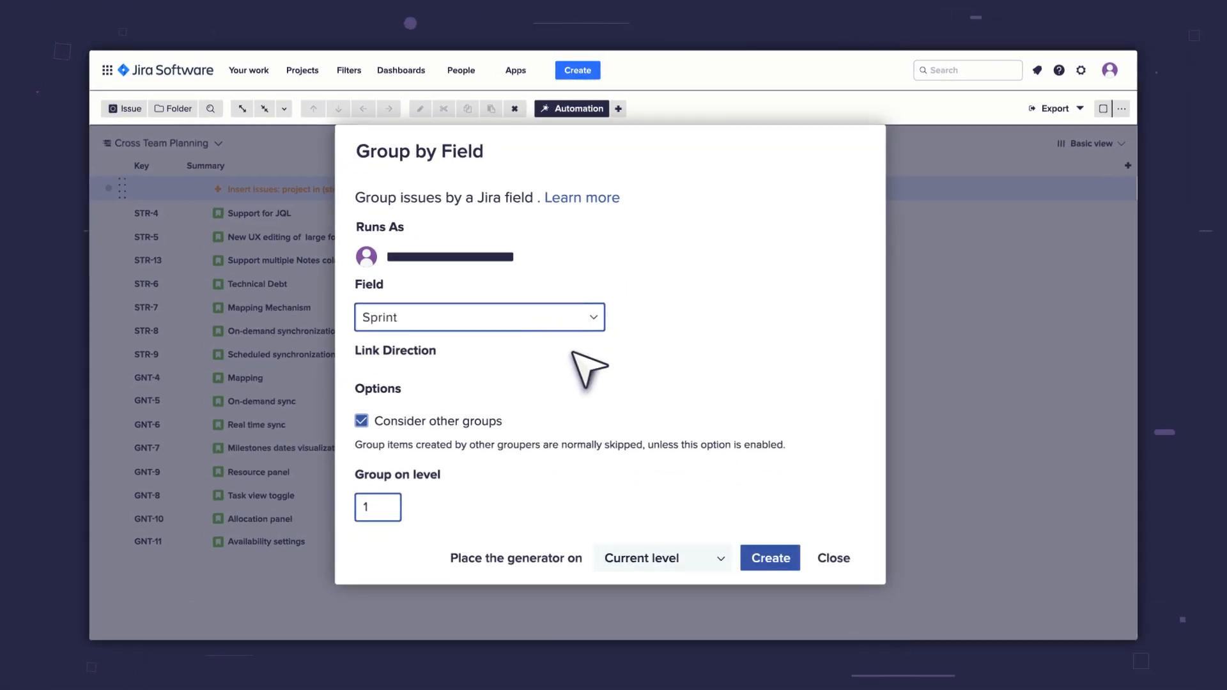
click(770, 559)
text(story)
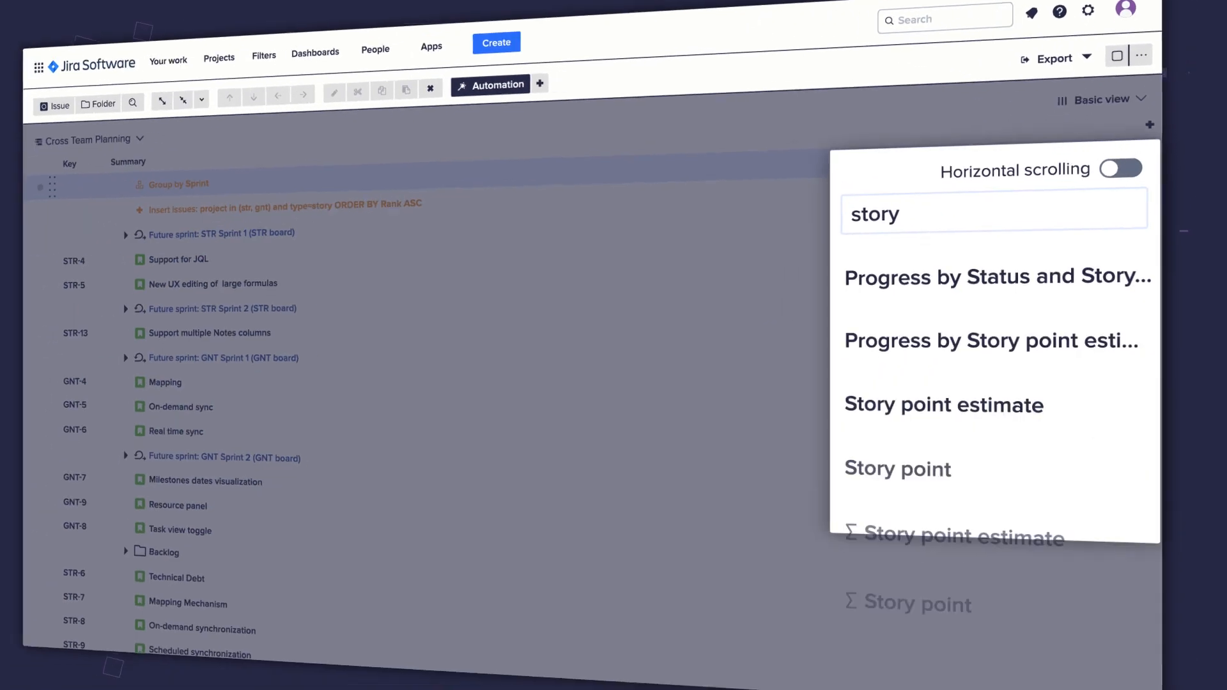
click(897, 469)
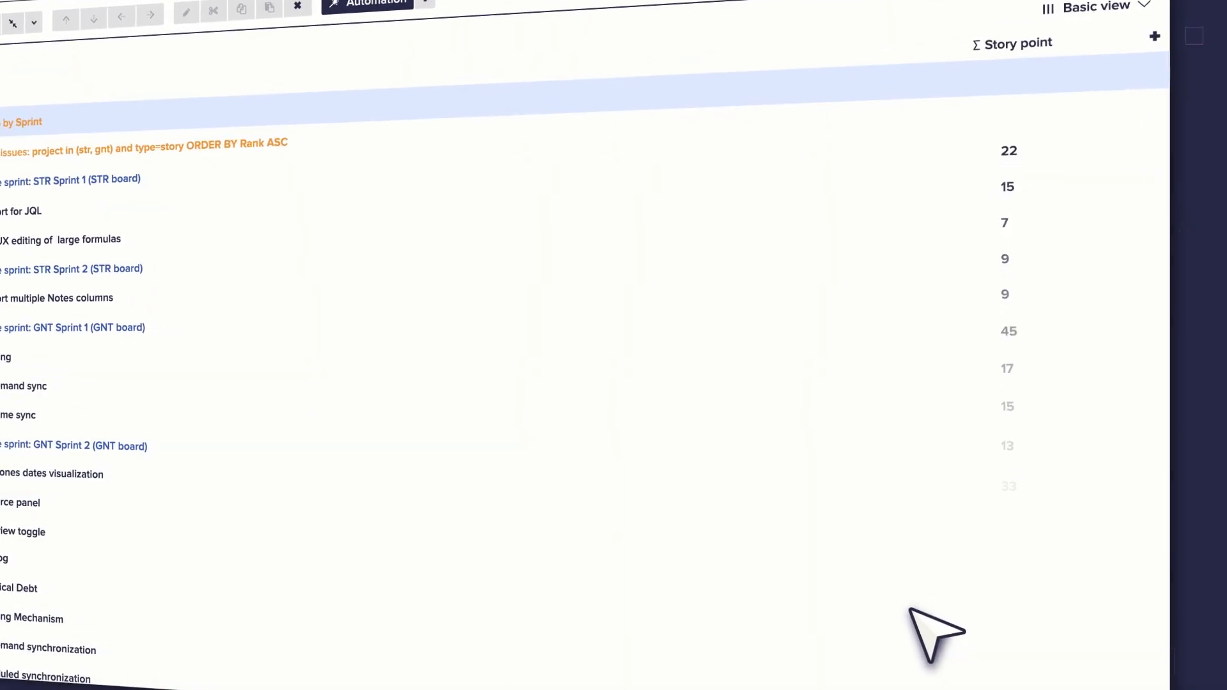
click(1131, 131)
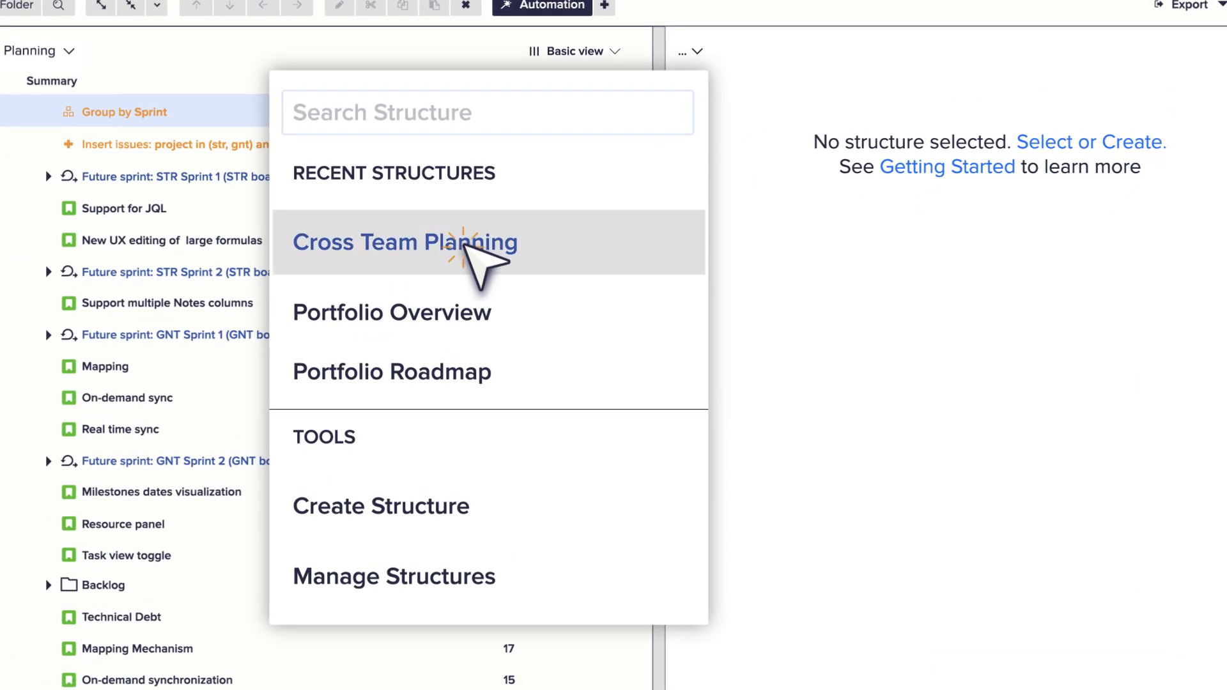
Step: Show Cross Team Planning in the second panel and edit Technical Debt's Sprint field
click(405, 242)
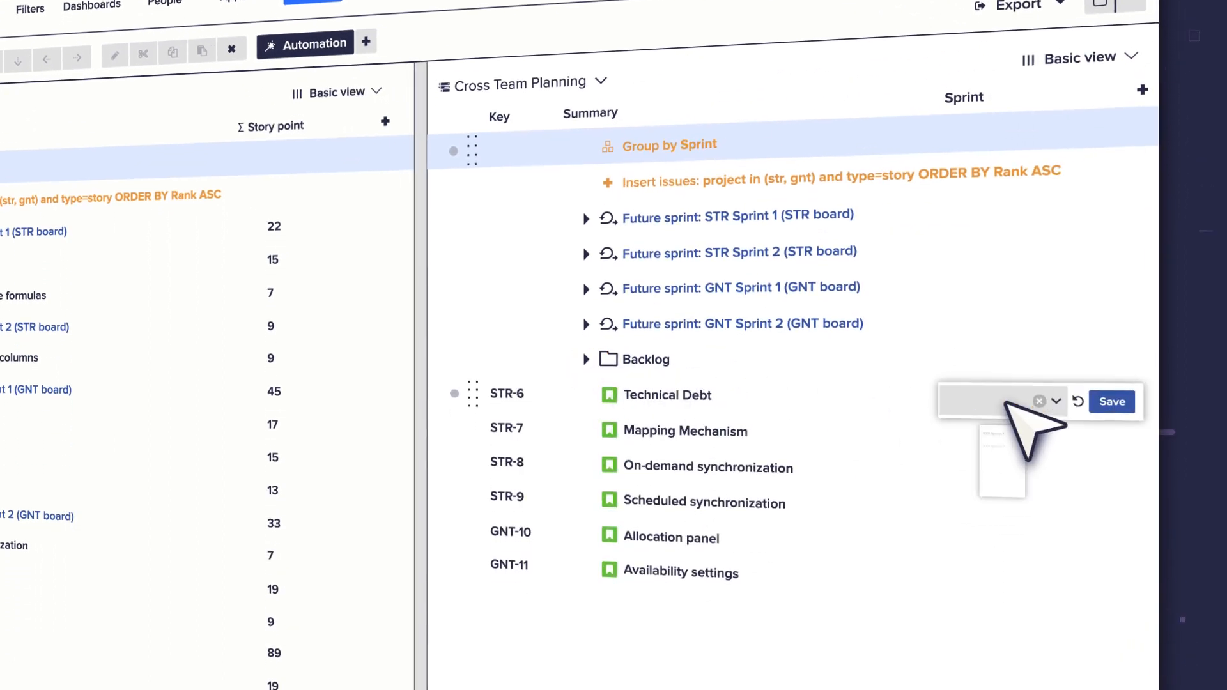
click(1055, 400)
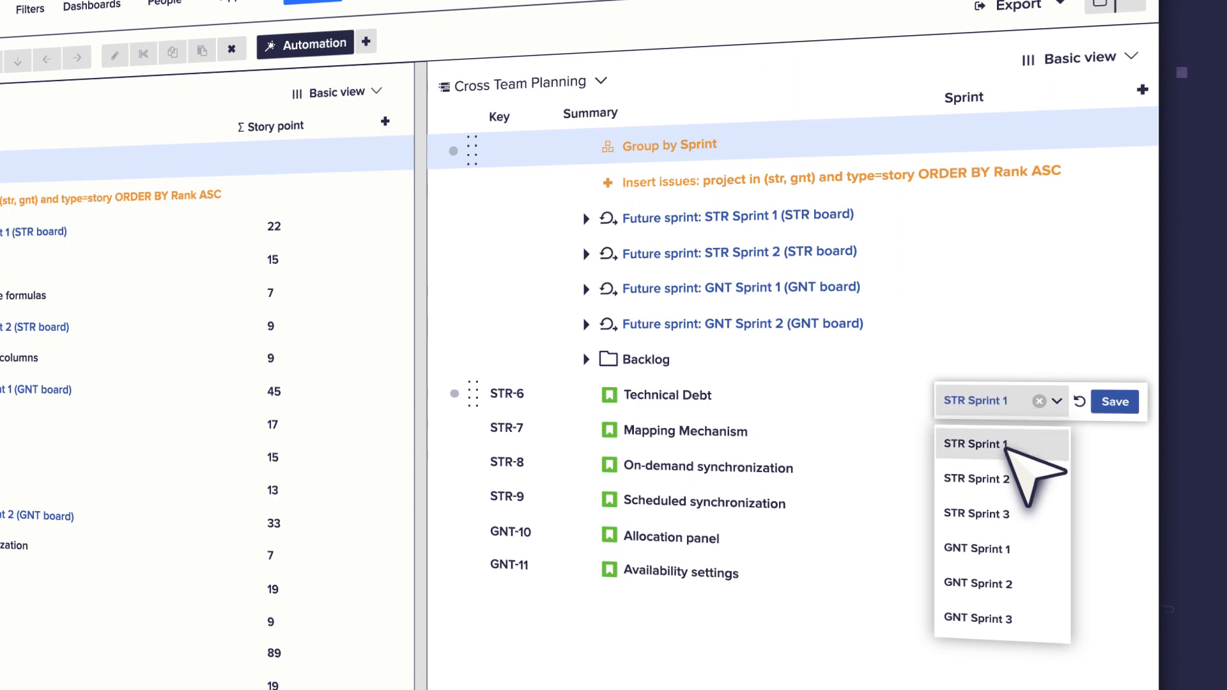